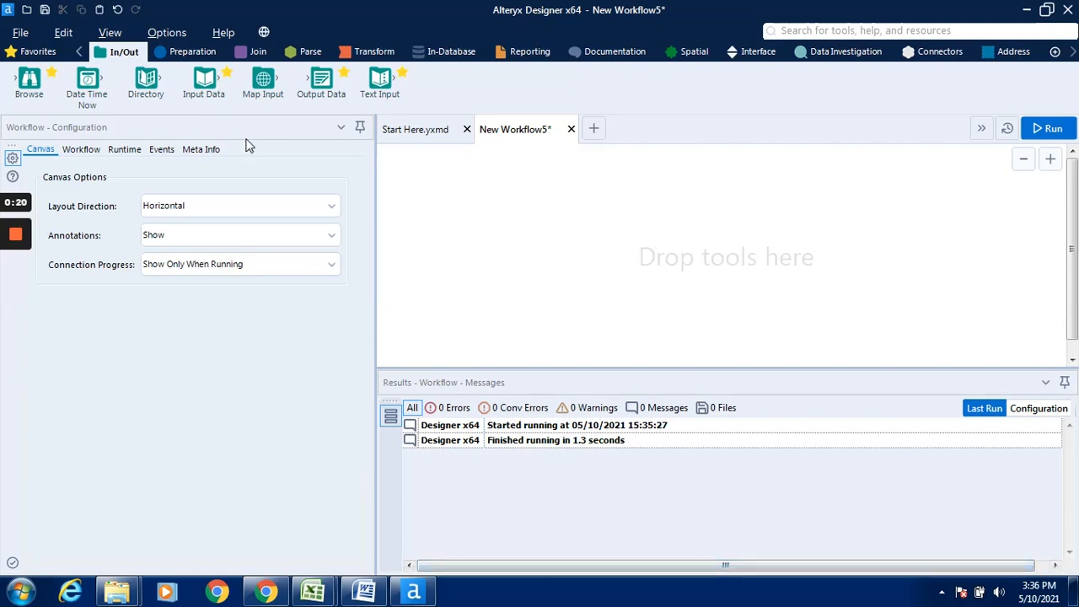
{"action": "mouse_move", "coordinate": [161, 131]}
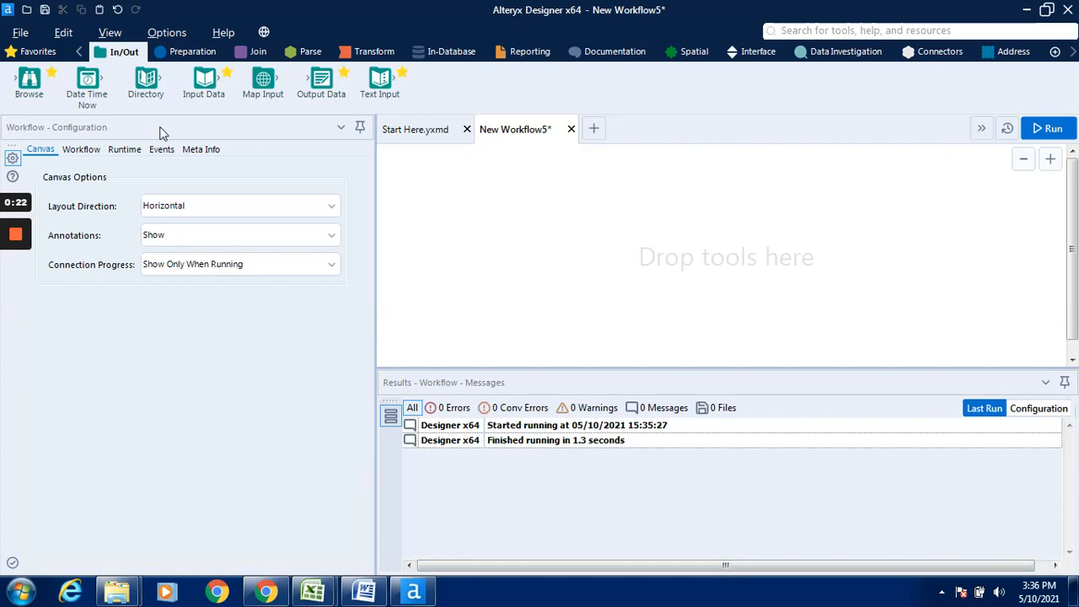
{"action": "mouse_move", "coordinate": [558, 209]}
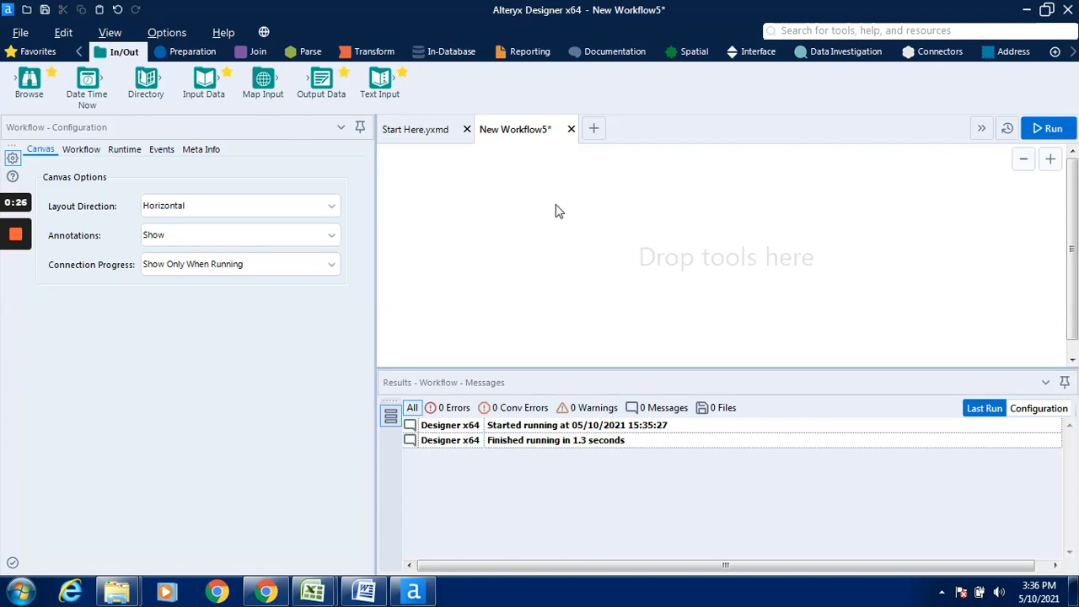
{"action": "mouse_move", "coordinate": [563, 207]}
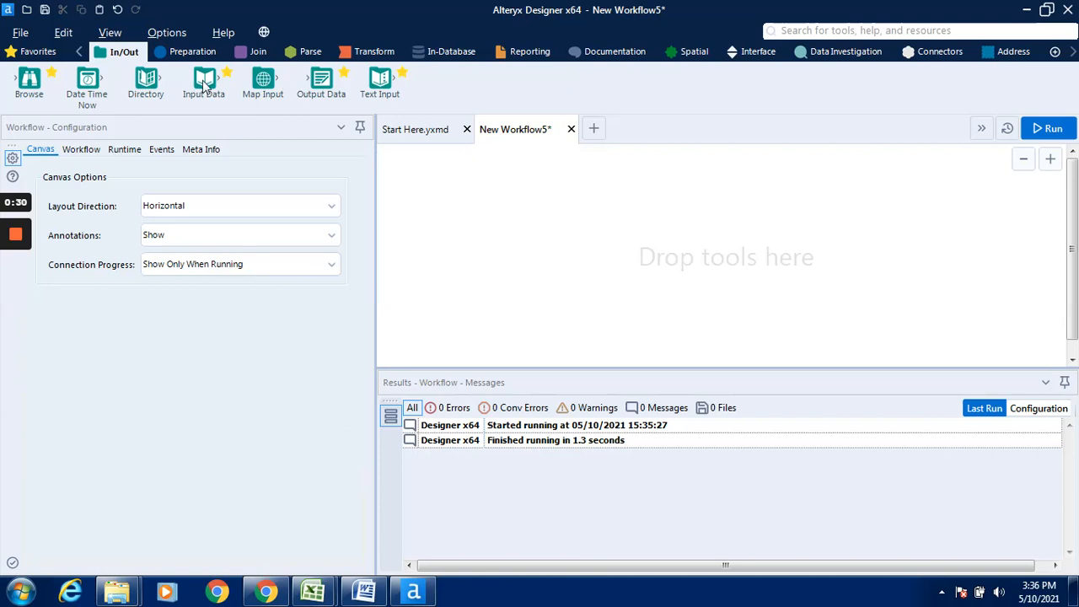
{"action": "mouse_move", "coordinate": [263, 99]}
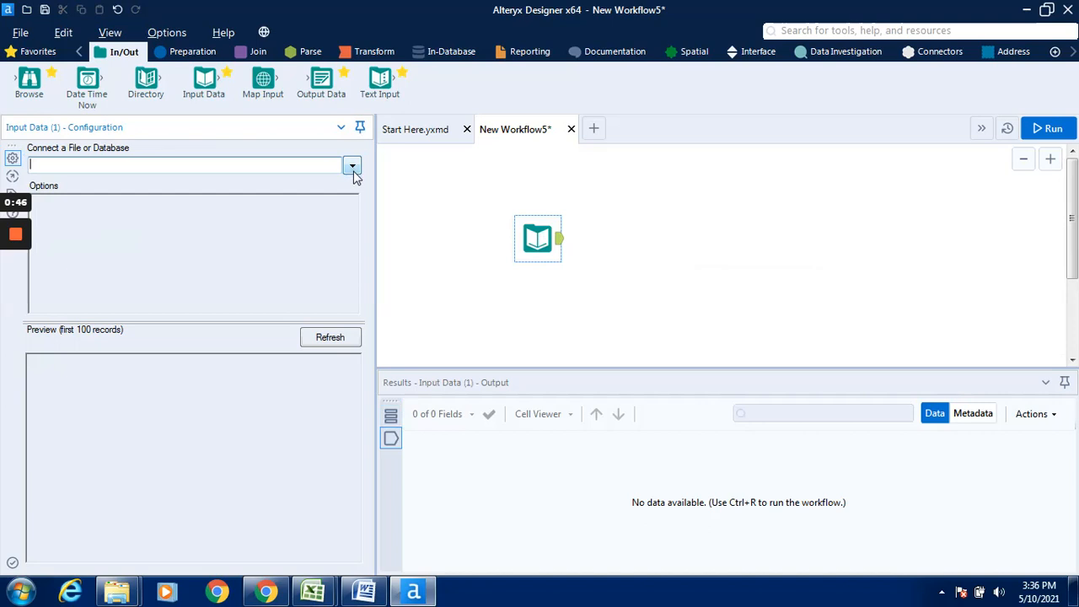
- Point the Input Data tool at the Office city sales.xlsx workbook via the Files connection
{"action": "left_click", "coordinate": [352, 166]}
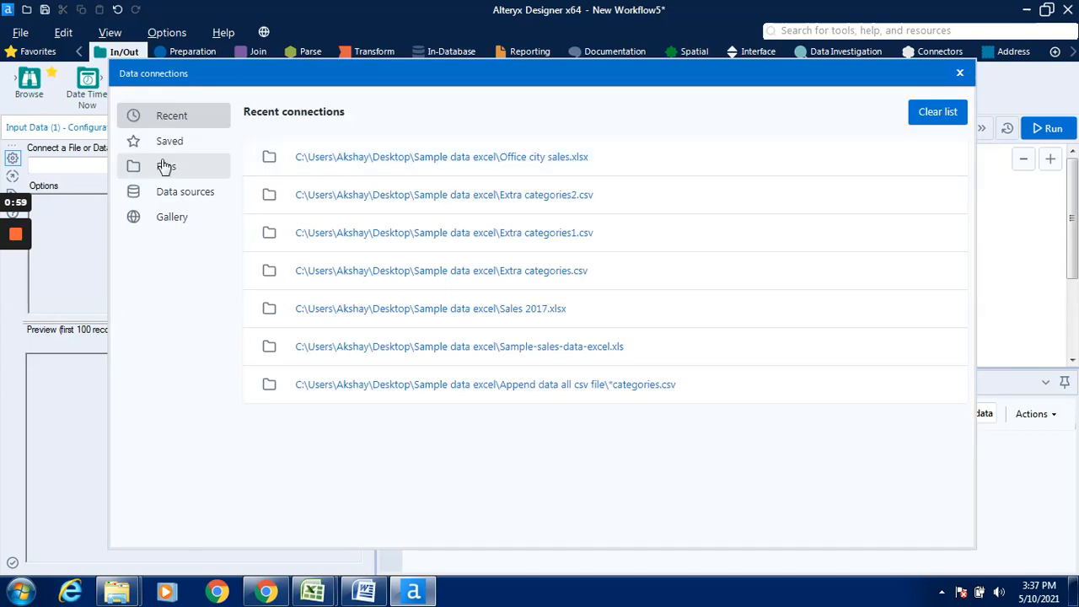
{"action": "left_click", "coordinate": [166, 167]}
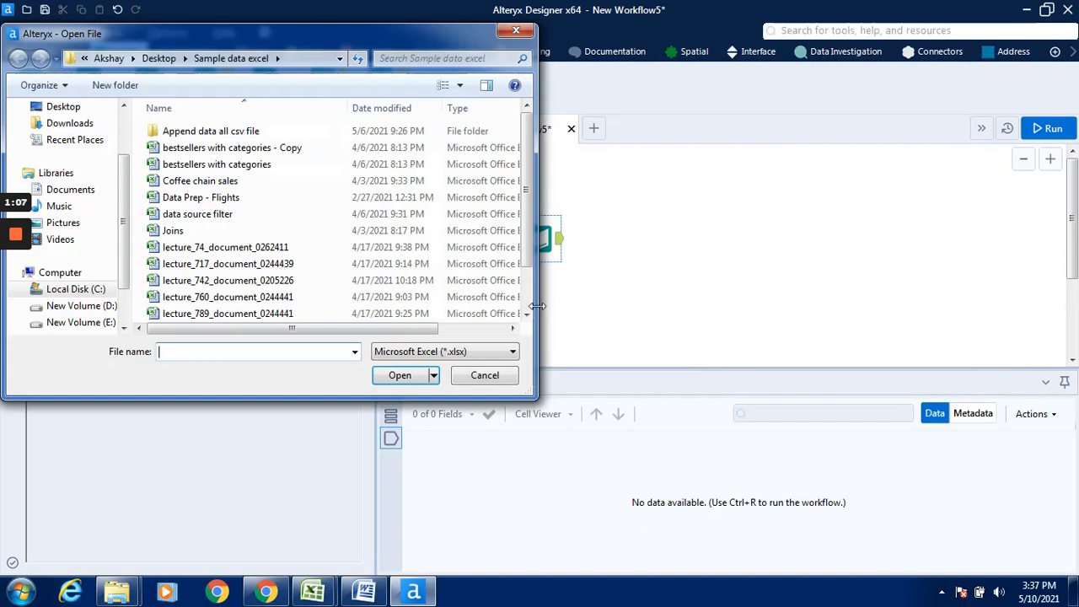
{"action": "scroll", "scroll_direction": "down", "scroll_amount": 3}
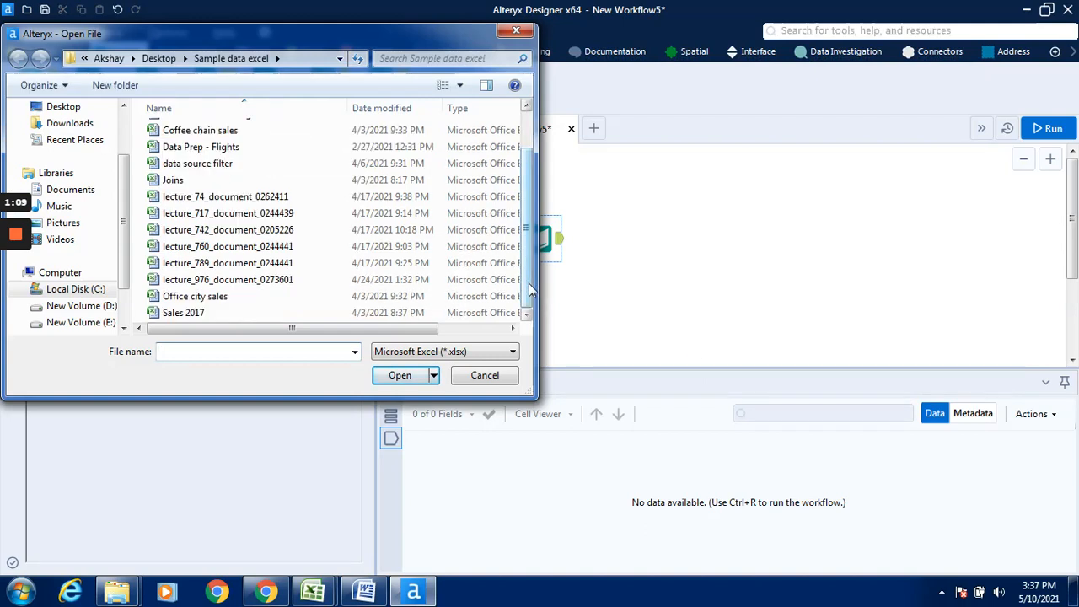
{"action": "left_click", "coordinate": [195, 297]}
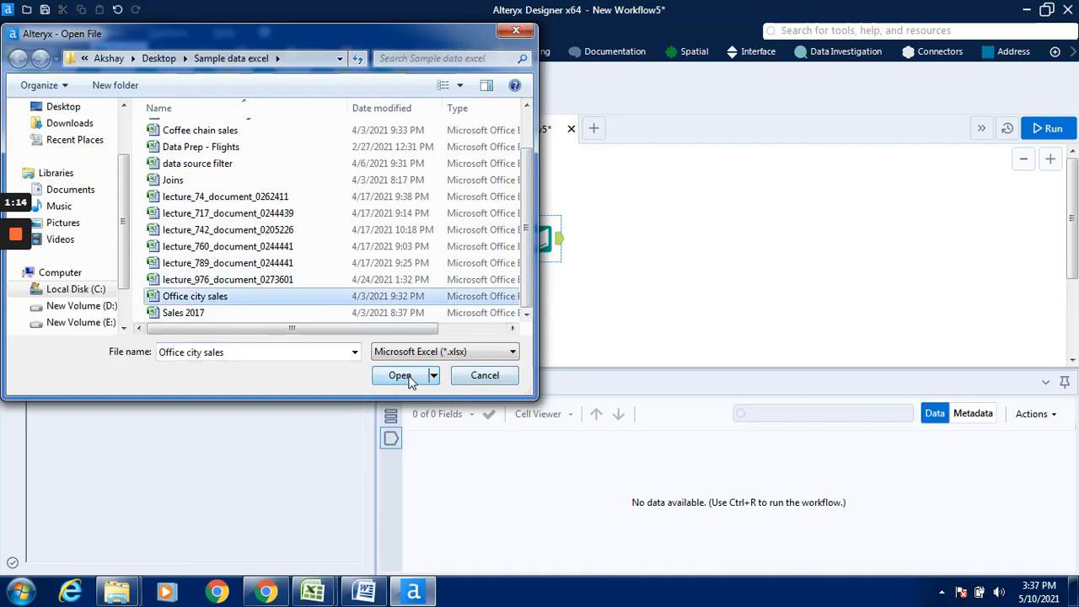
{"action": "left_click", "coordinate": [399, 374]}
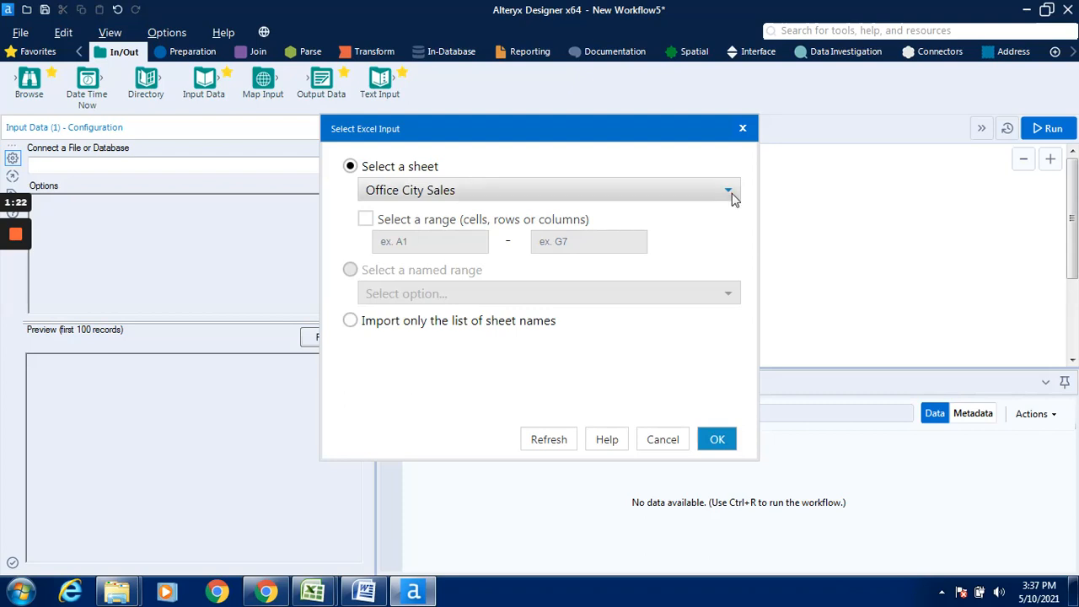
- Select the Office City Sales sheet as the input so its state, market and sales records preview
{"action": "left_click", "coordinate": [726, 188]}
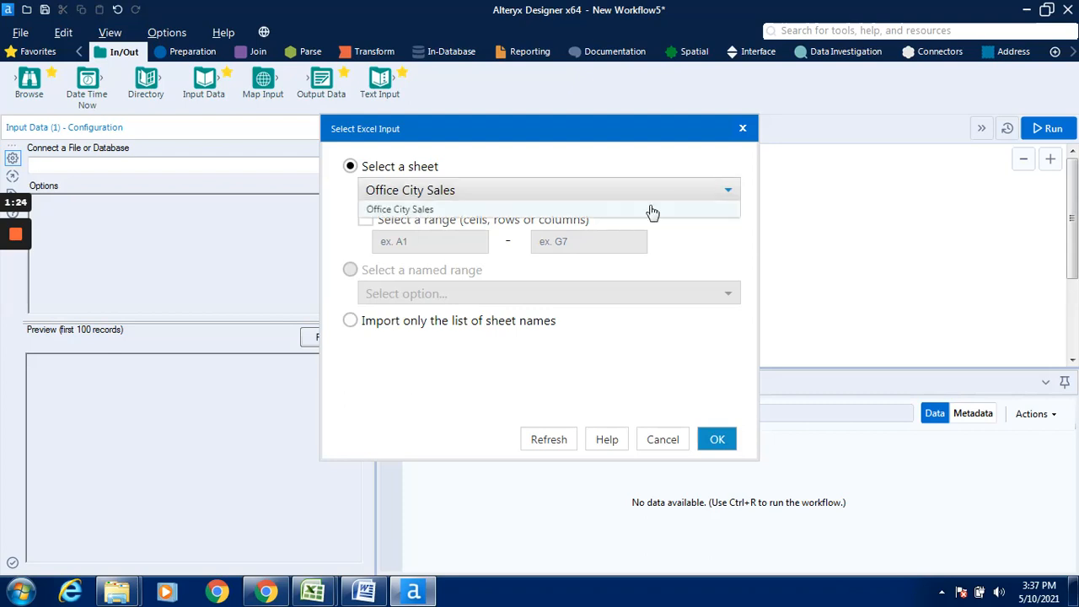
{"action": "left_click", "coordinate": [397, 209]}
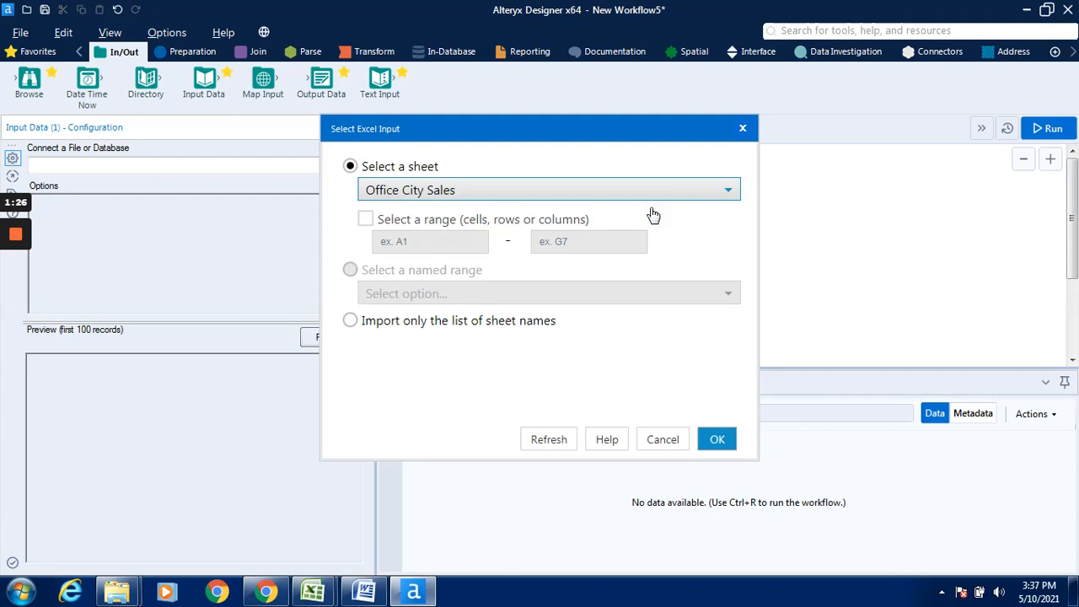
{"action": "mouse_move", "coordinate": [717, 233]}
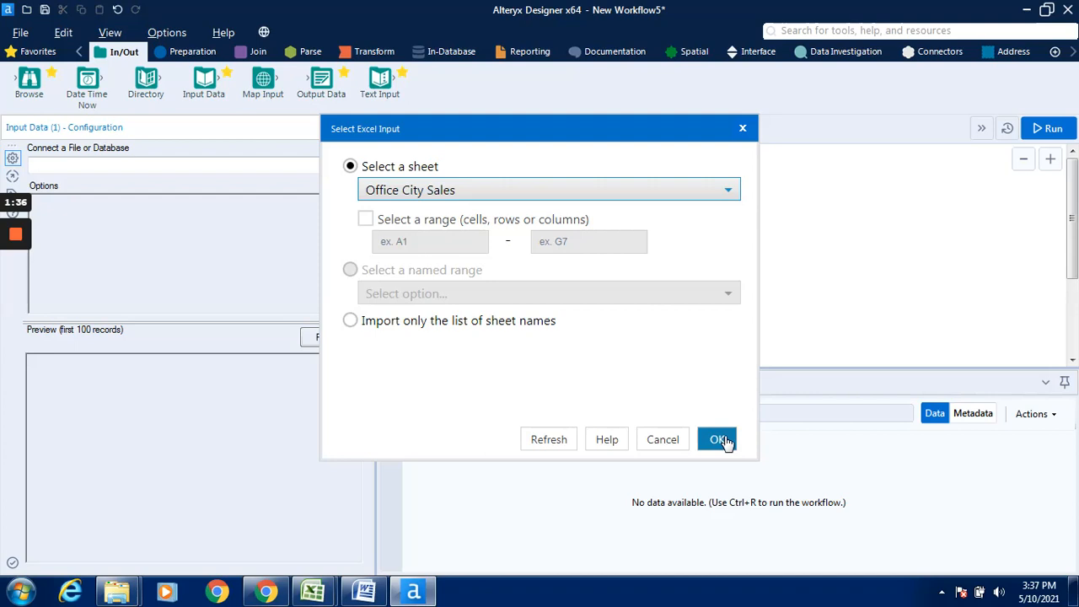
{"action": "left_click", "coordinate": [714, 438]}
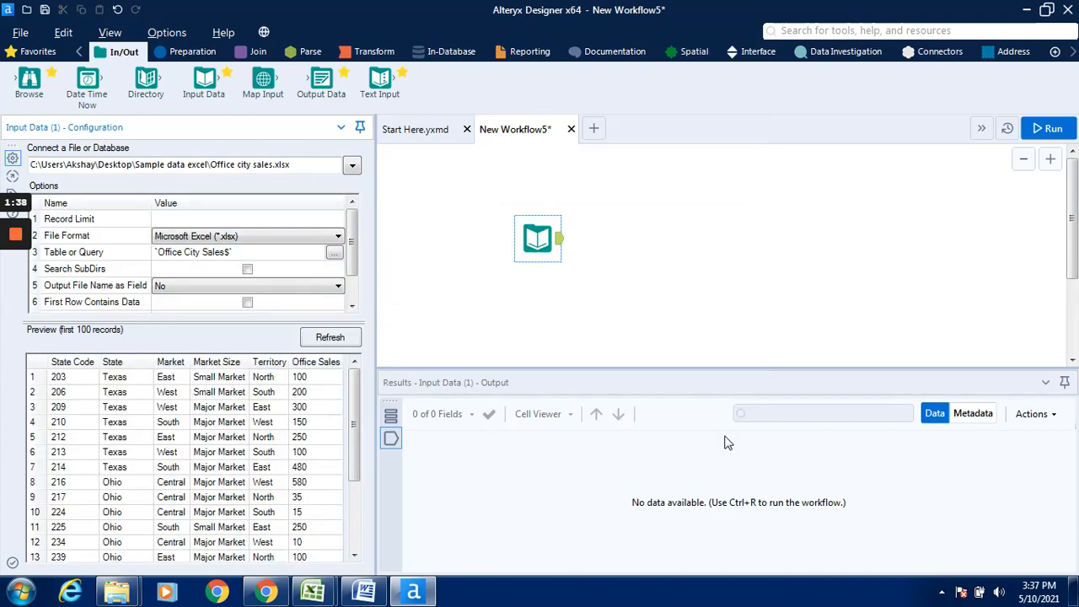
{"action": "mouse_move", "coordinate": [139, 344]}
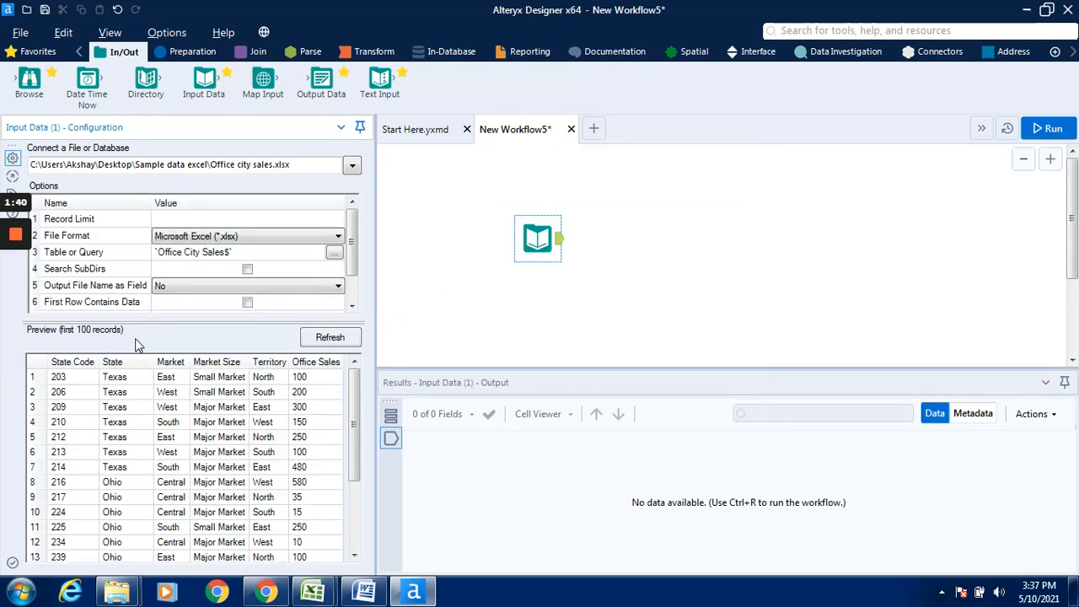
{"action": "mouse_move", "coordinate": [206, 212]}
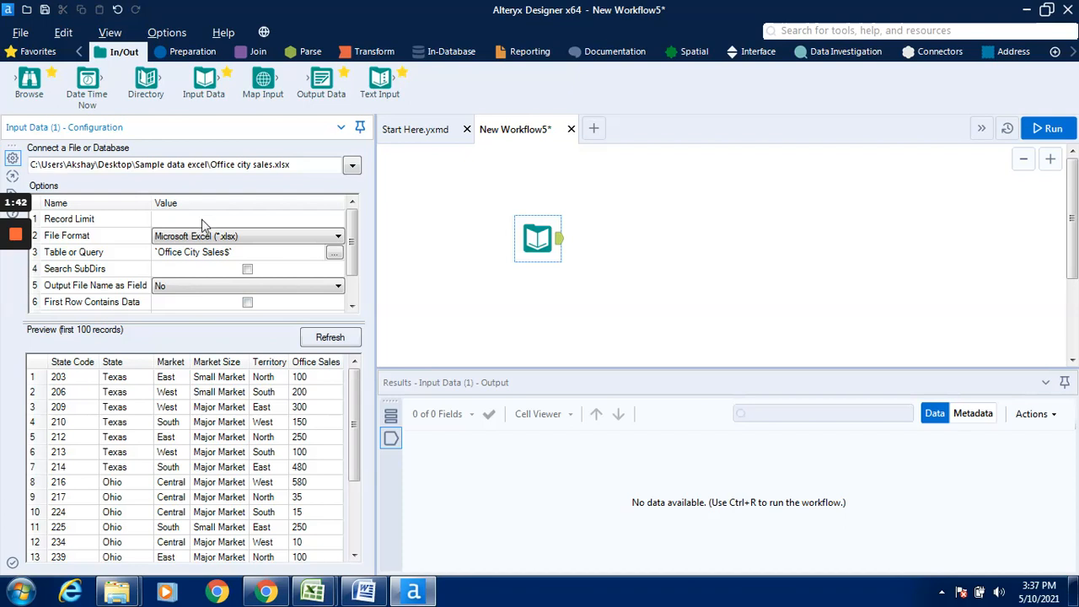
{"action": "mouse_move", "coordinate": [300, 230]}
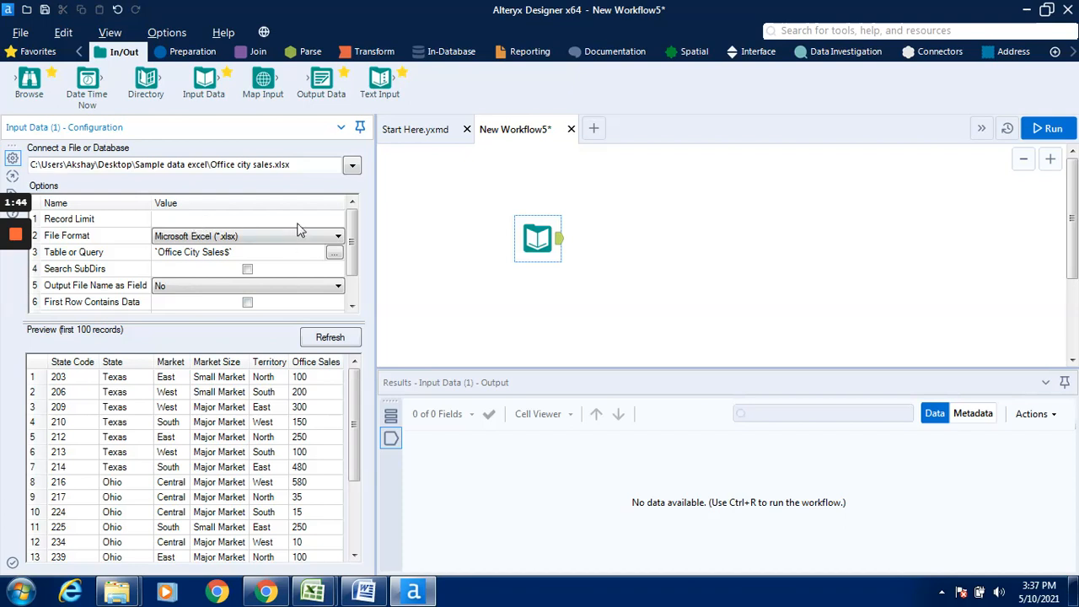
{"action": "mouse_move", "coordinate": [246, 222]}
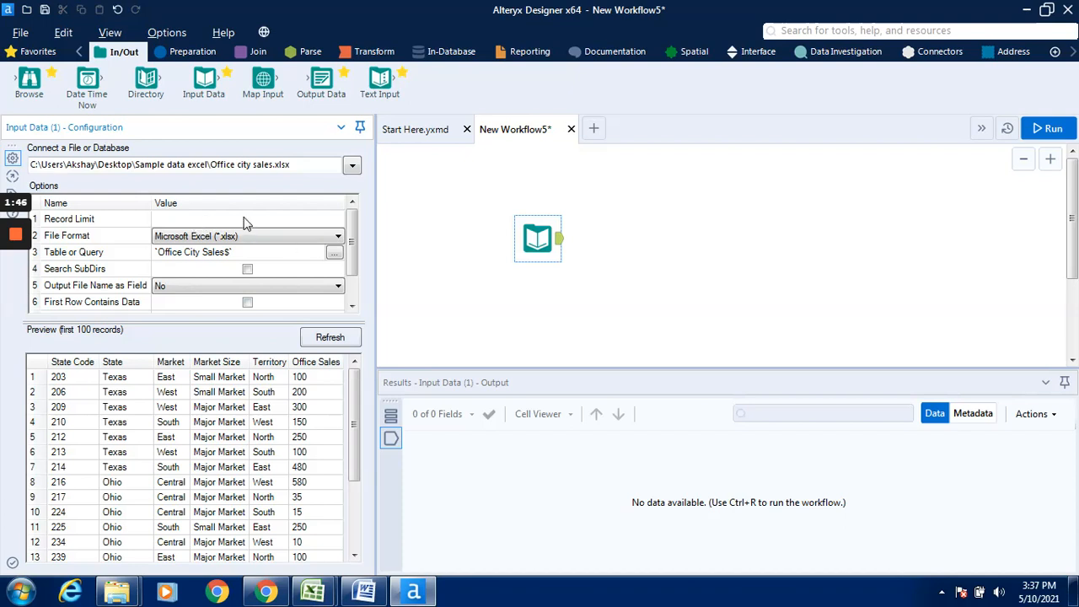
{"action": "mouse_move", "coordinate": [280, 212]}
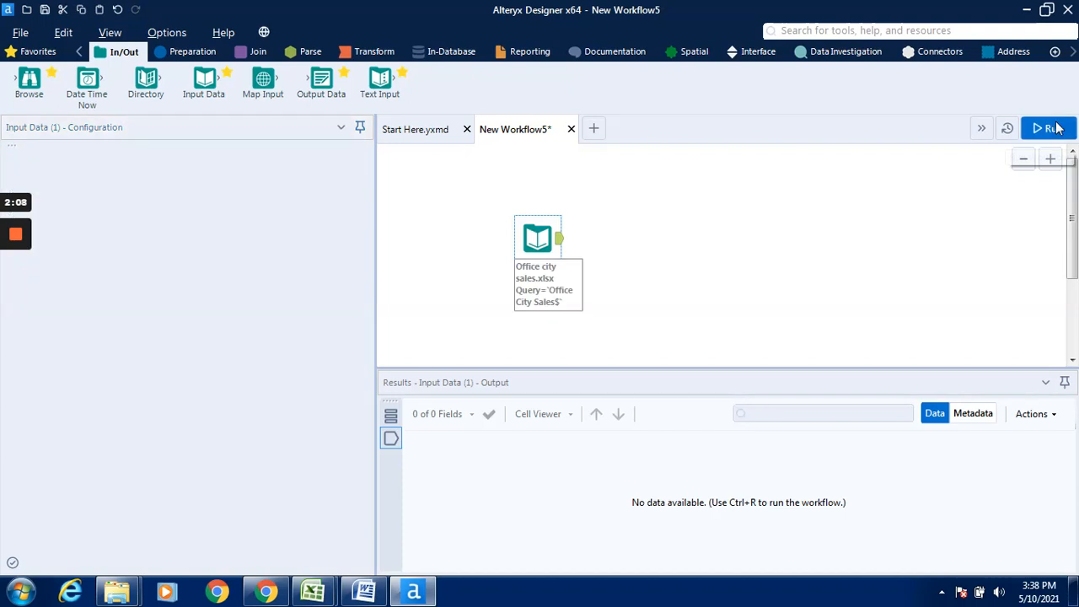
- Run the workflow, dismiss the Finished running notice, and switch to the Office city sales workbook in Excel
{"action": "left_click", "coordinate": [1051, 128]}
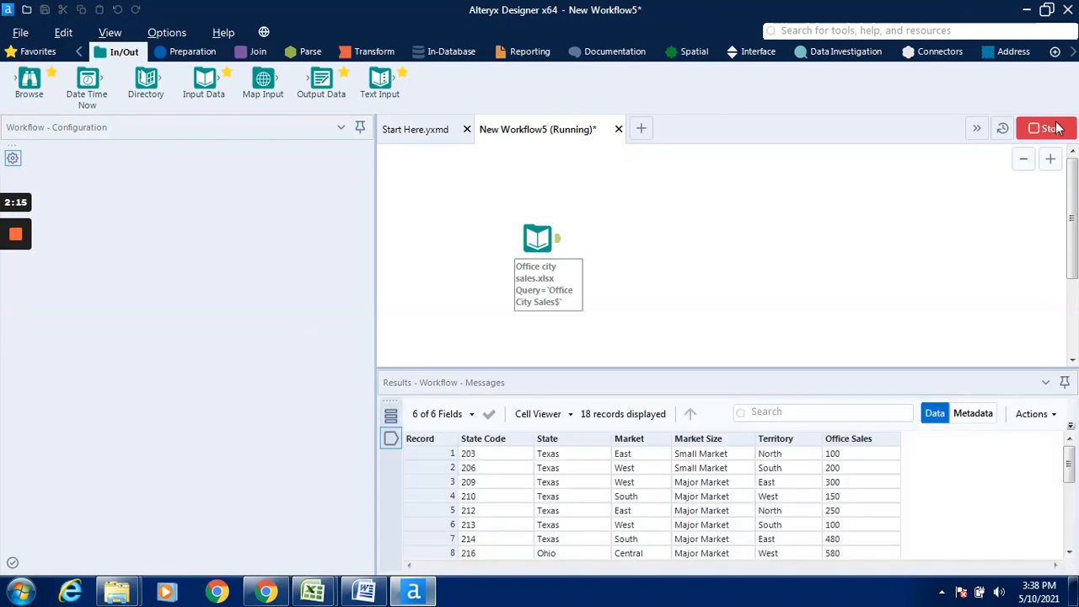
{"action": "left_click", "coordinate": [536, 239]}
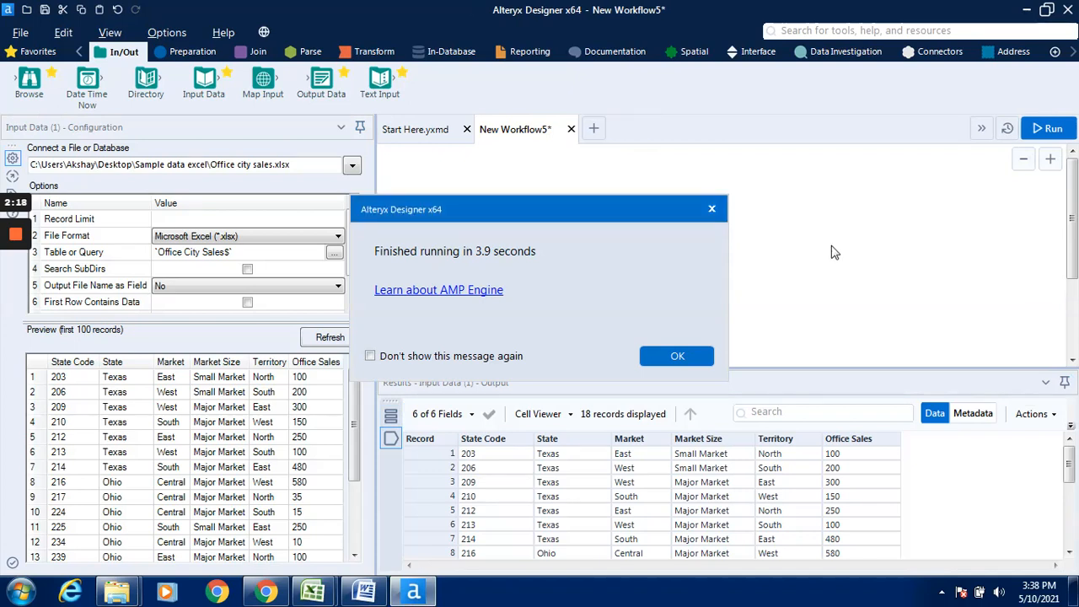
{"action": "left_click", "coordinate": [676, 356]}
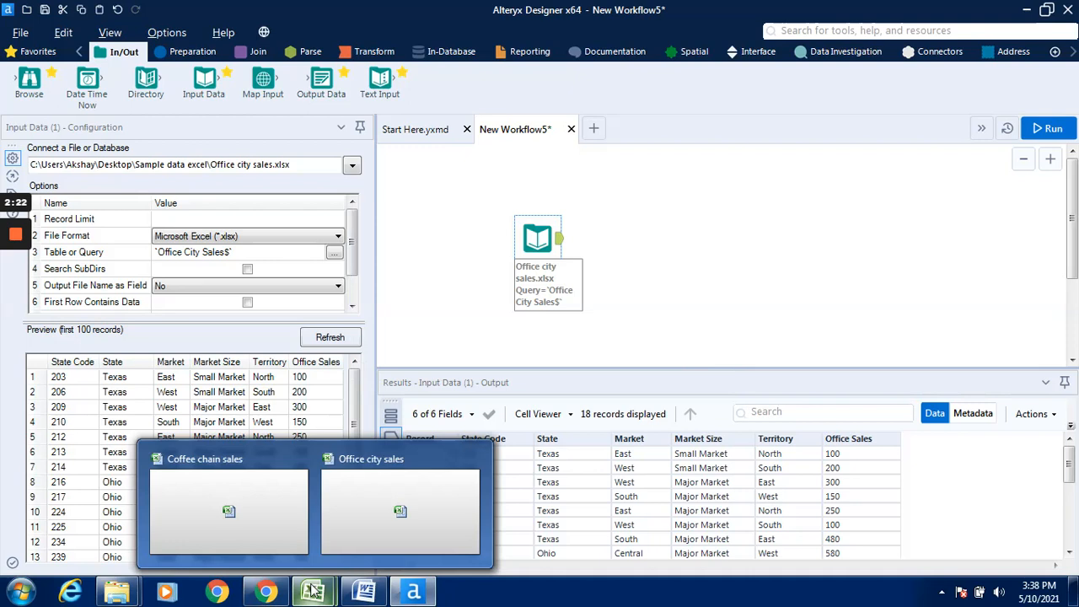
{"action": "left_click", "coordinate": [399, 509]}
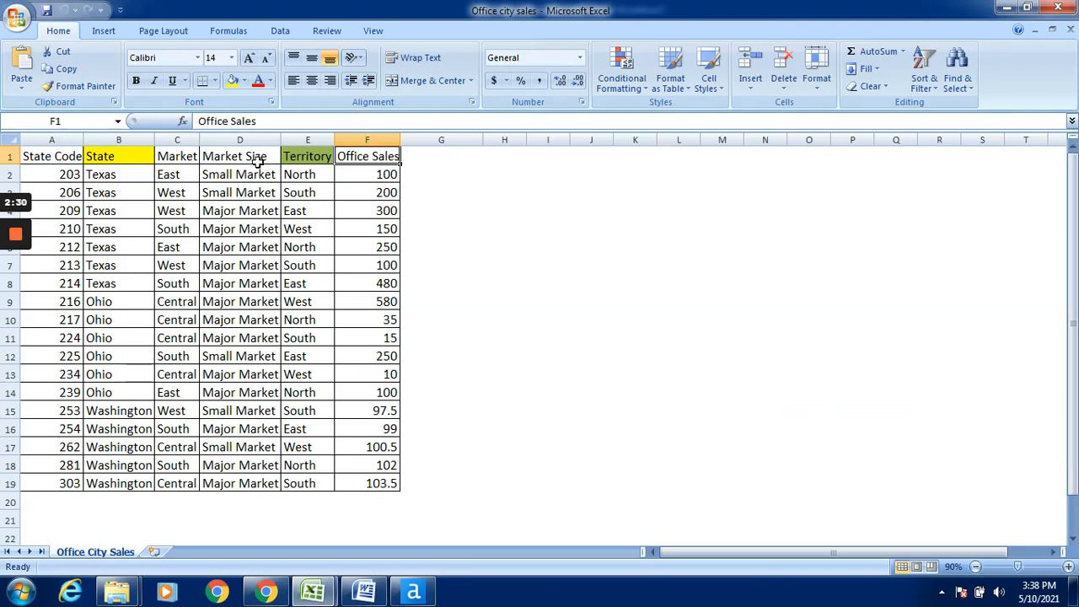
{"action": "mouse_move", "coordinate": [249, 204]}
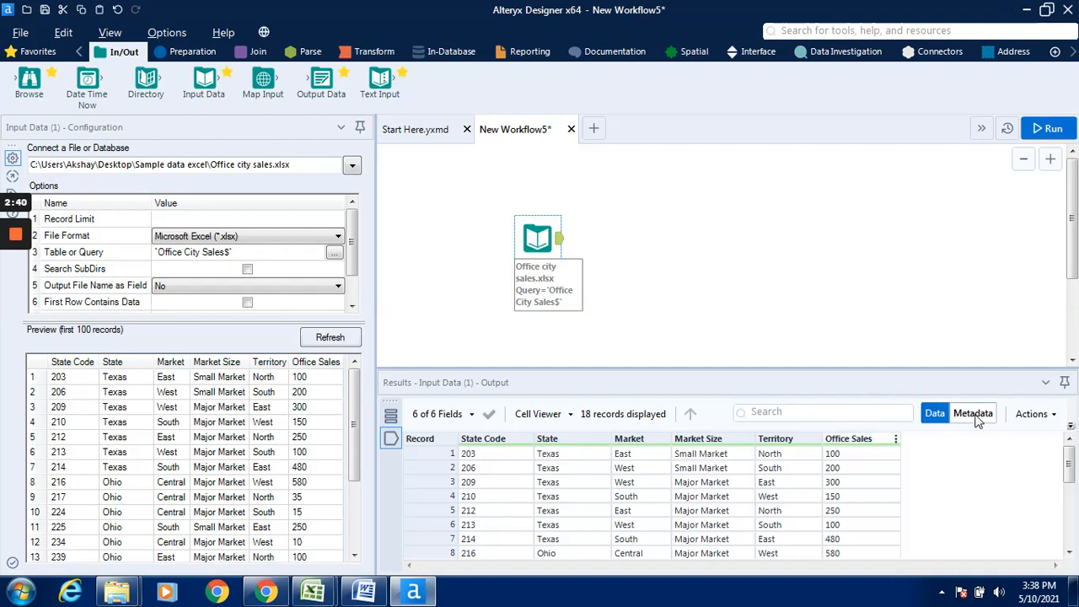
{"action": "left_click", "coordinate": [981, 413]}
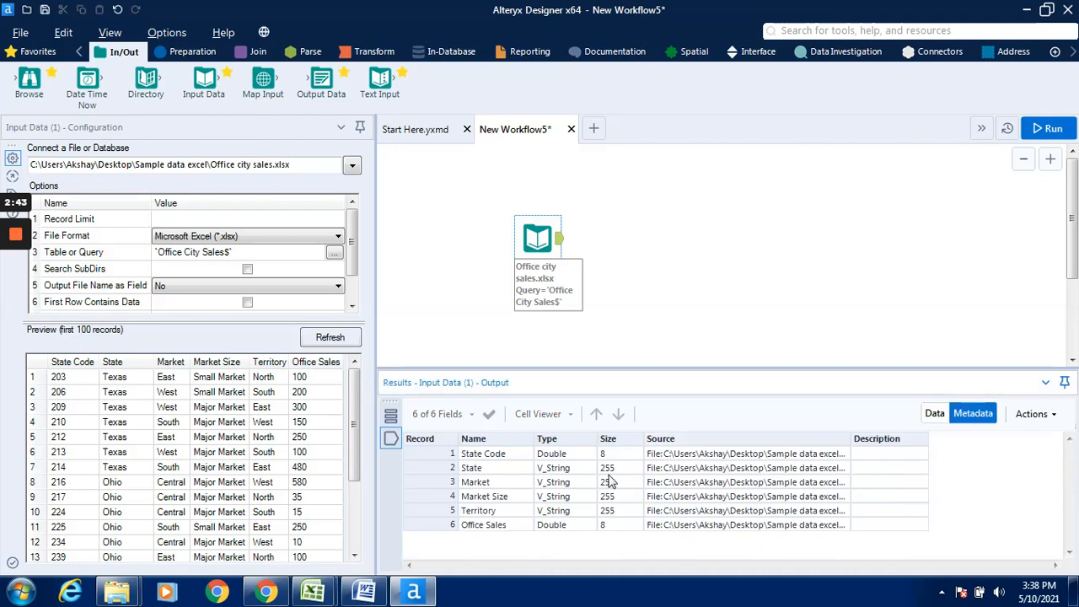
{"action": "mouse_move", "coordinate": [499, 458]}
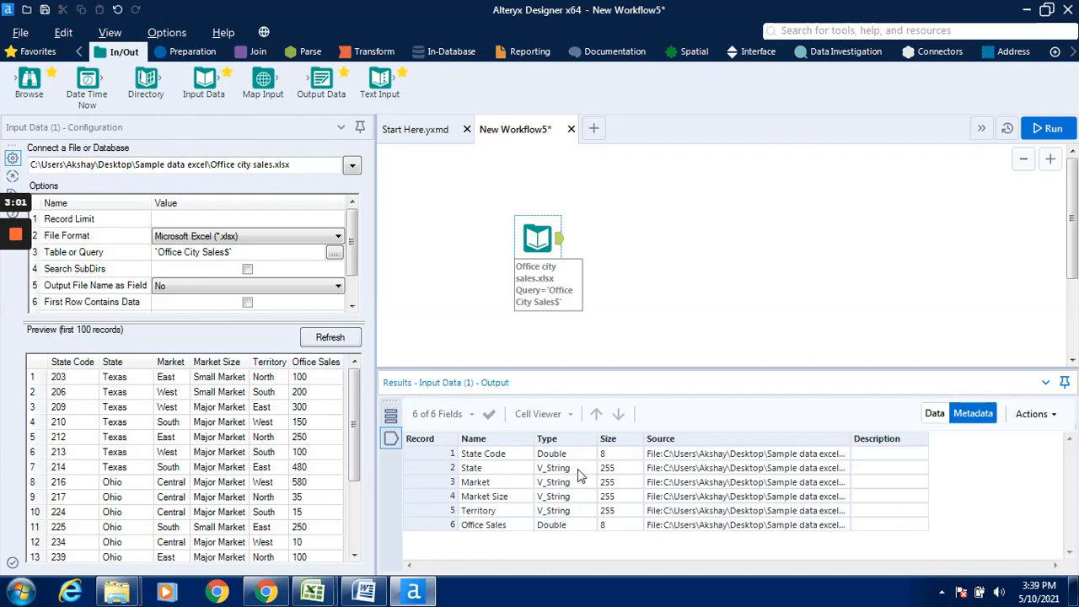
{"action": "mouse_move", "coordinate": [559, 472]}
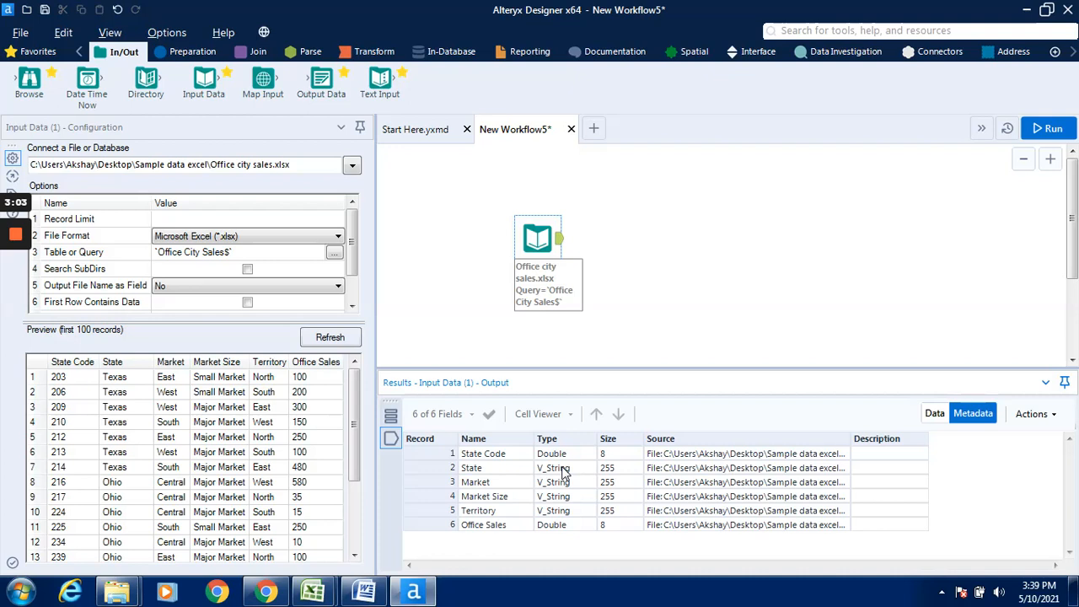
{"action": "mouse_move", "coordinate": [937, 413]}
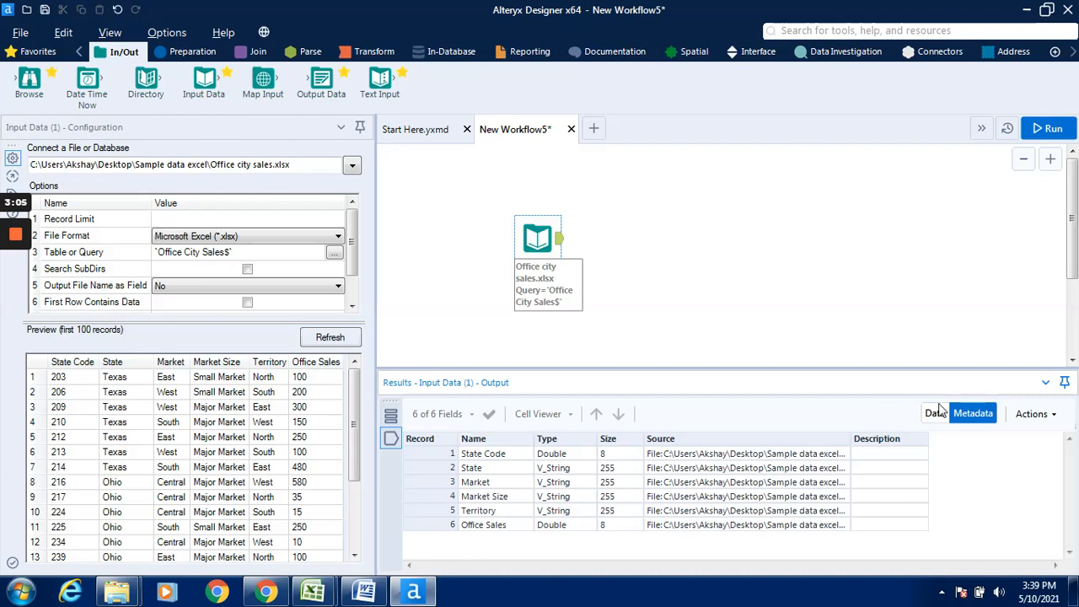
{"action": "left_click", "coordinate": [934, 413]}
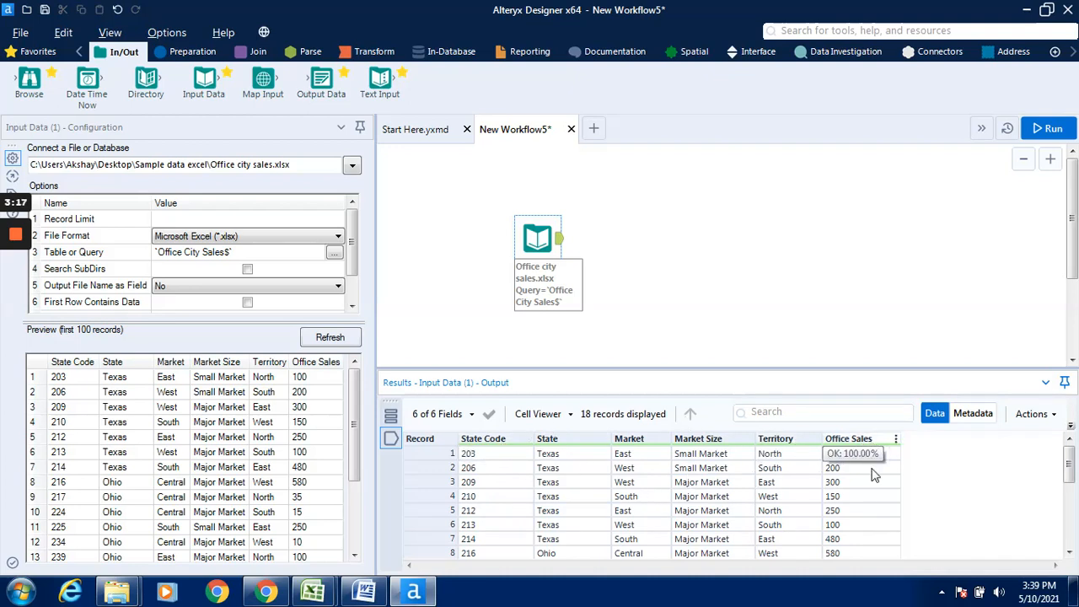
- Switch the Results window to Metadata listing the six fields' names, types, sizes and source
{"action": "left_click", "coordinate": [975, 412]}
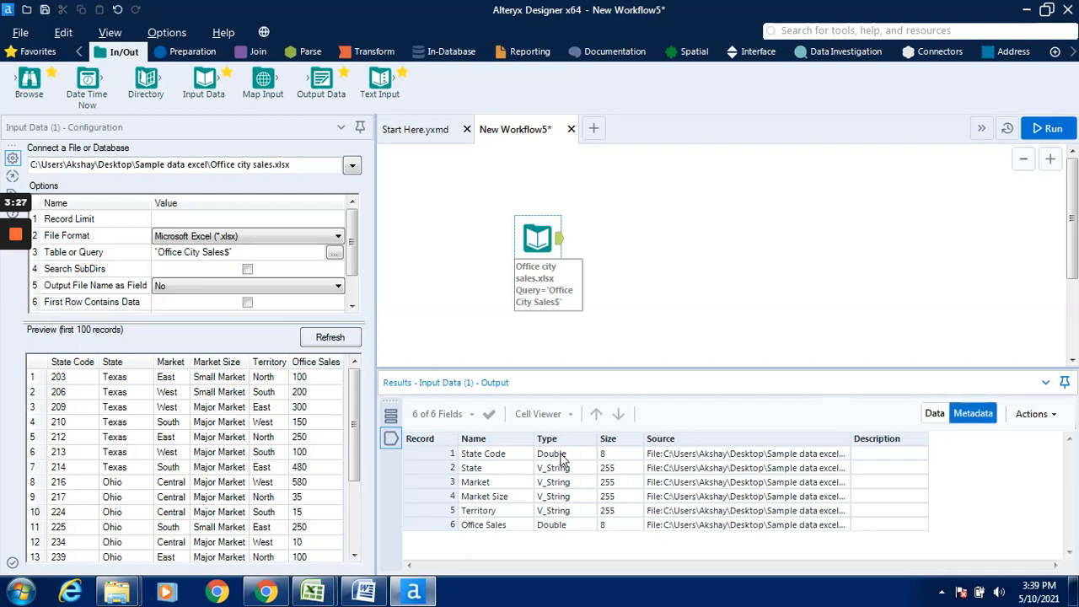
{"action": "mouse_move", "coordinate": [465, 467]}
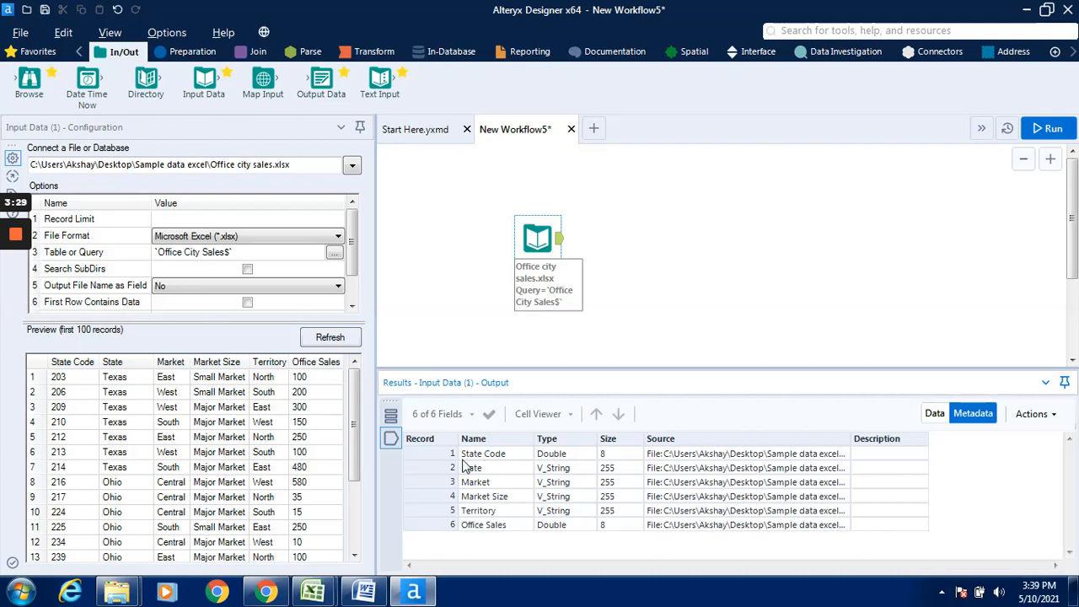
{"action": "mouse_move", "coordinate": [472, 525]}
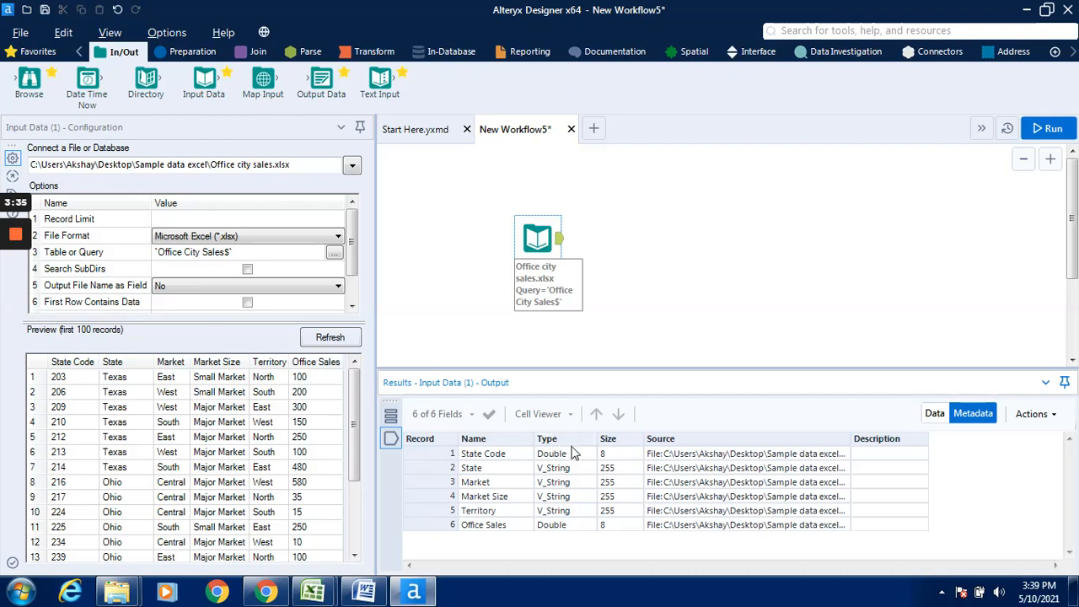
{"action": "mouse_move", "coordinate": [558, 456]}
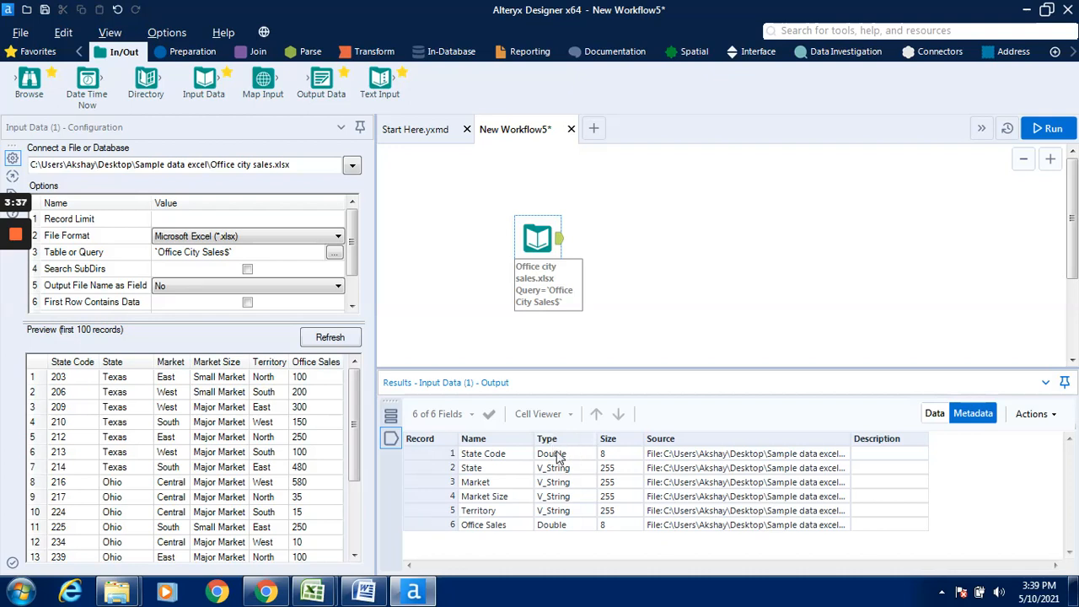
{"action": "mouse_move", "coordinate": [549, 533]}
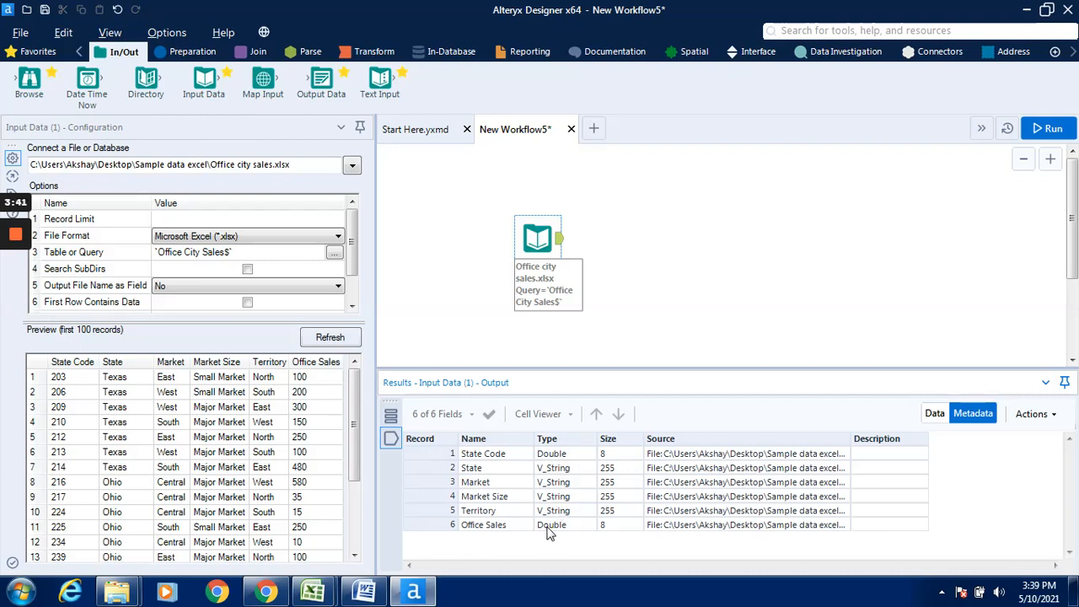
{"action": "mouse_move", "coordinate": [570, 453]}
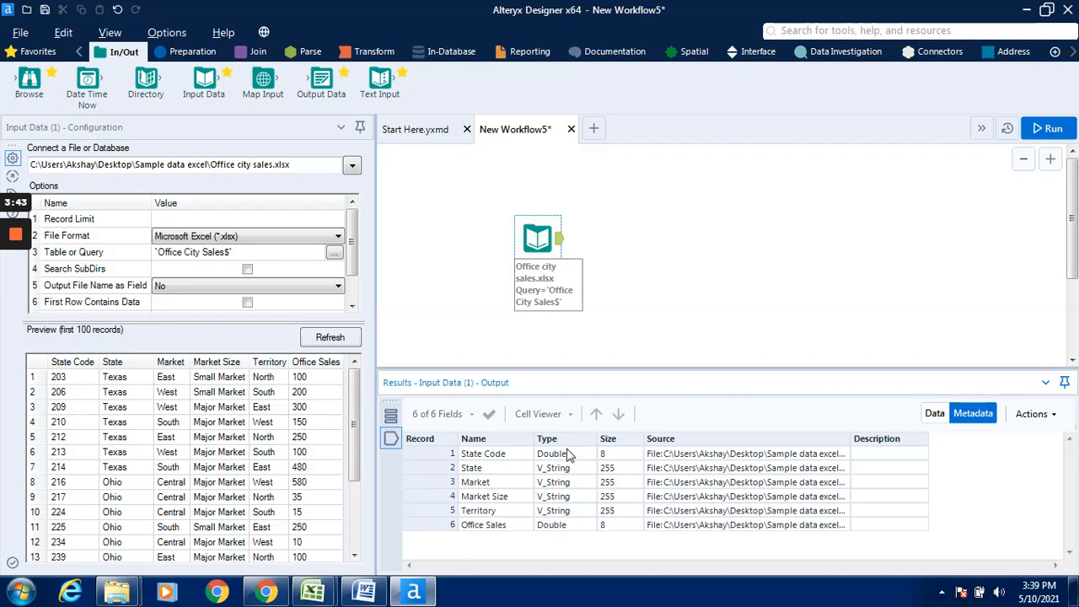
{"action": "mouse_move", "coordinate": [520, 509]}
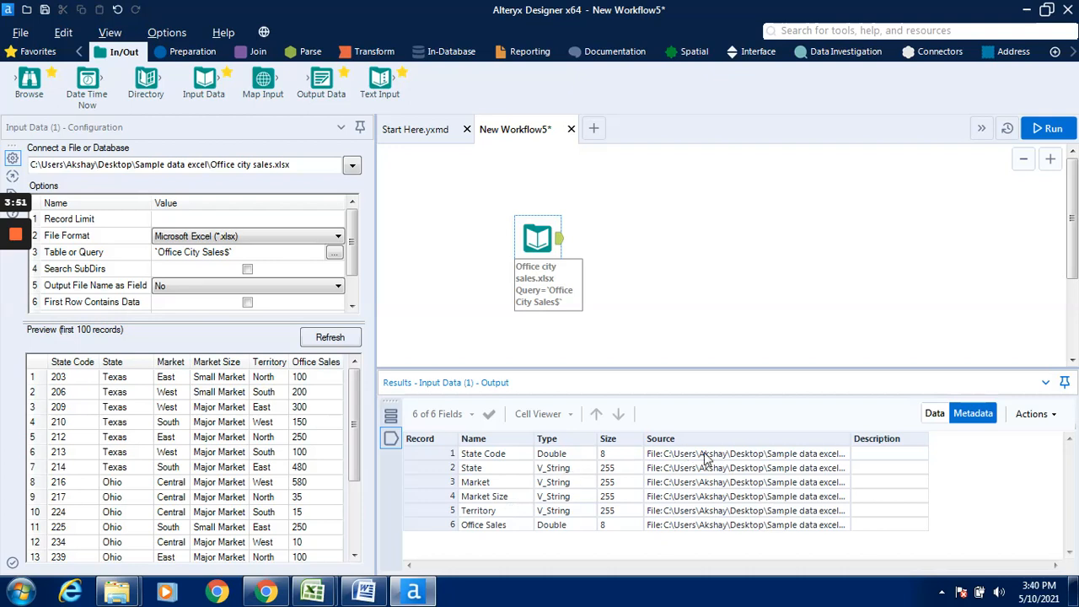
{"action": "mouse_move", "coordinate": [802, 315]}
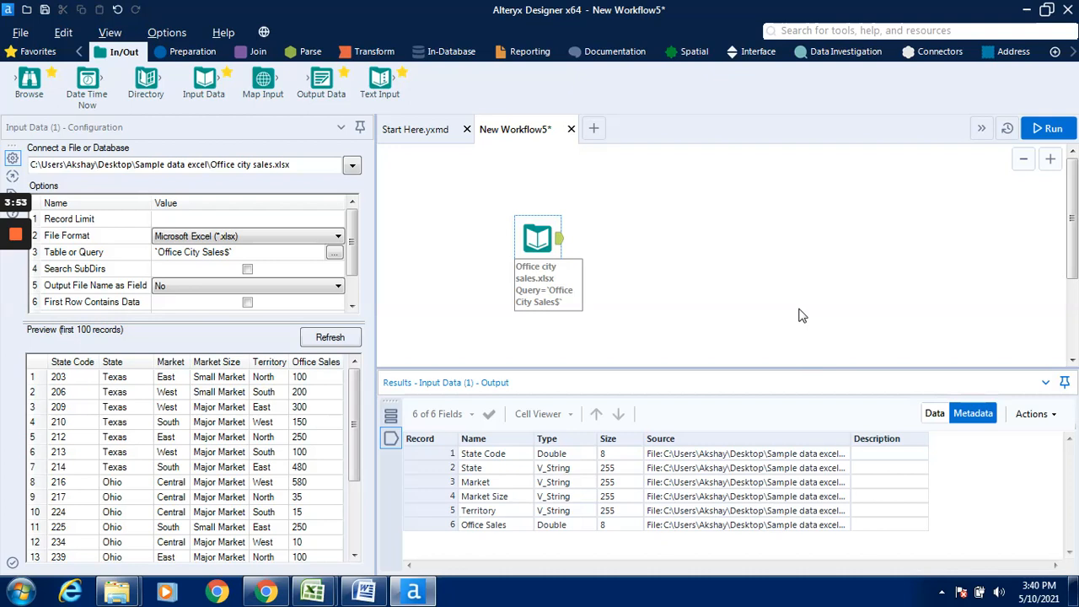
{"action": "mouse_move", "coordinate": [172, 182]}
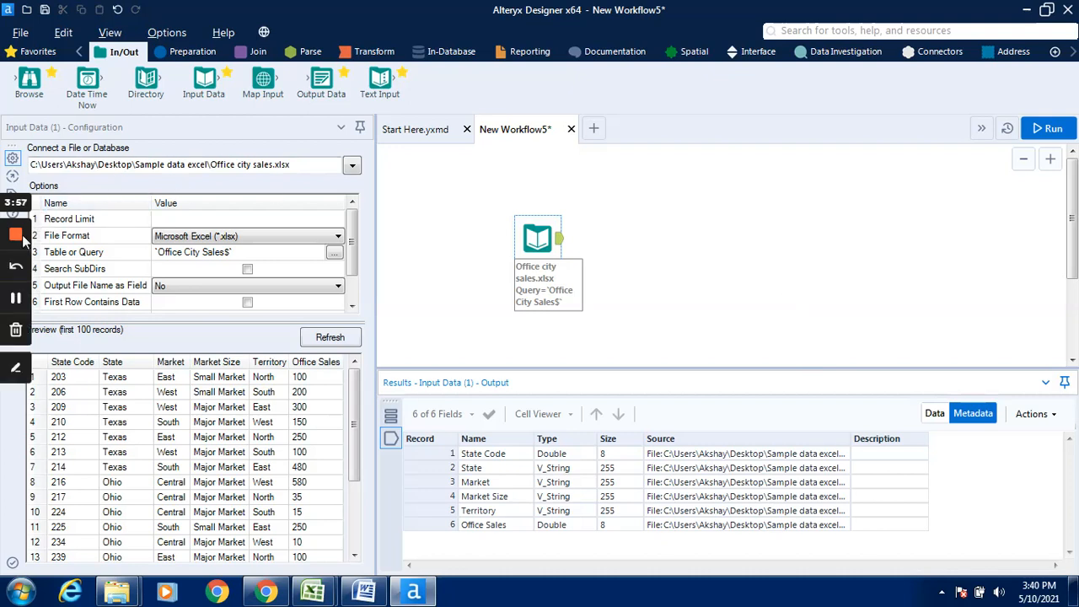
{"action": "mouse_move", "coordinate": [17, 236]}
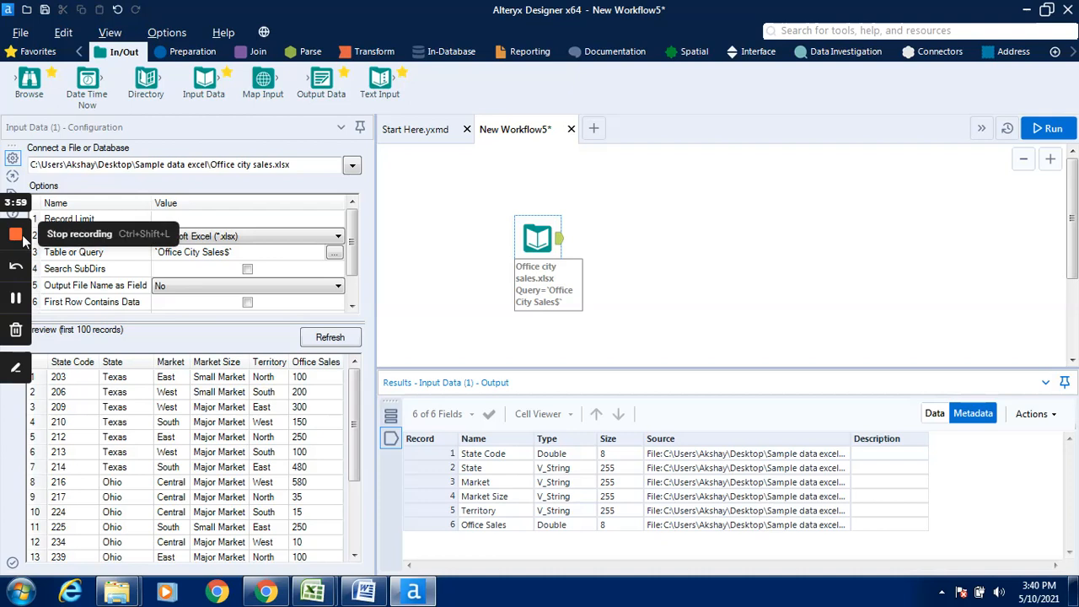